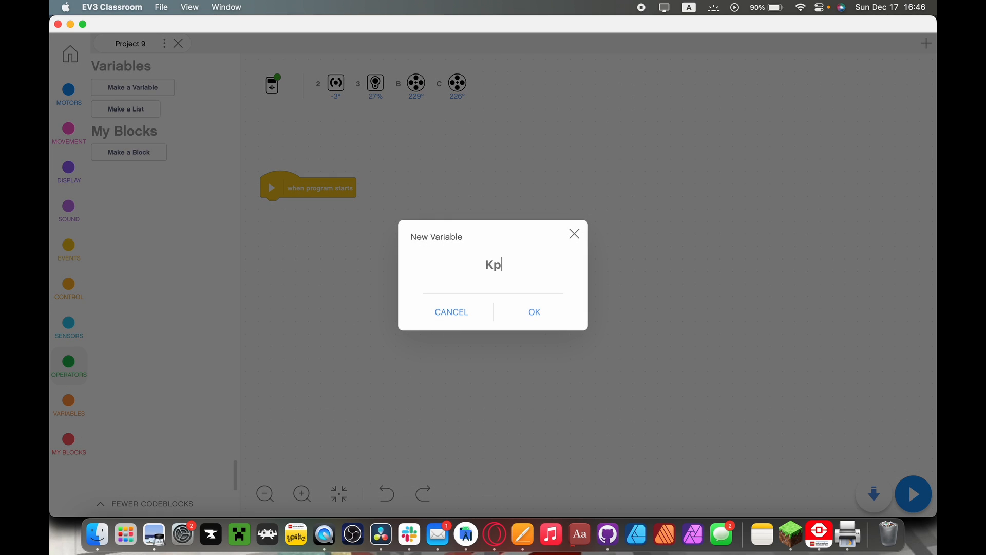
Step: Confirm the Kp variable and create a TargetValueBlack variable
{"action": "left_click", "coordinate": [534, 312]}
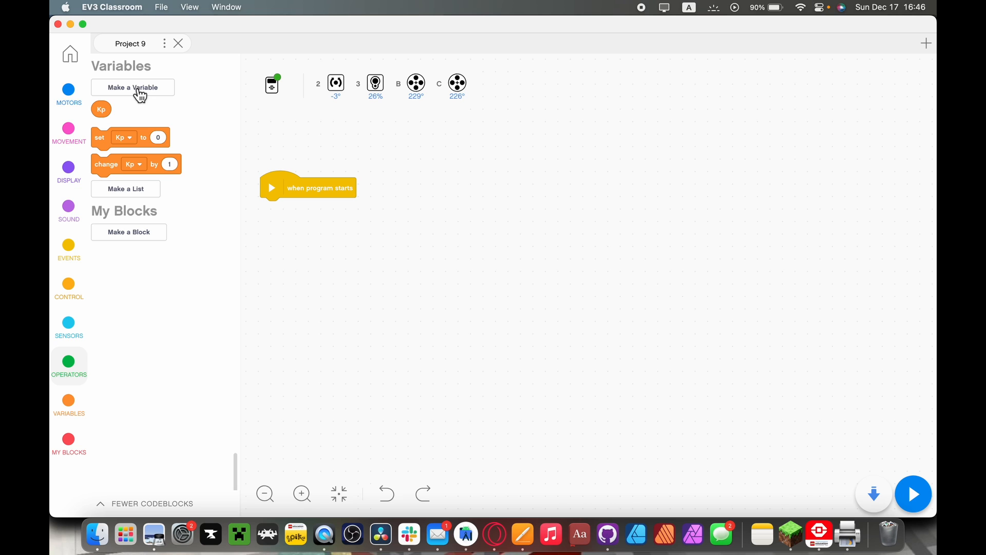
{"action": "left_click", "coordinate": [132, 88]}
{"action": "type", "text": "T"}
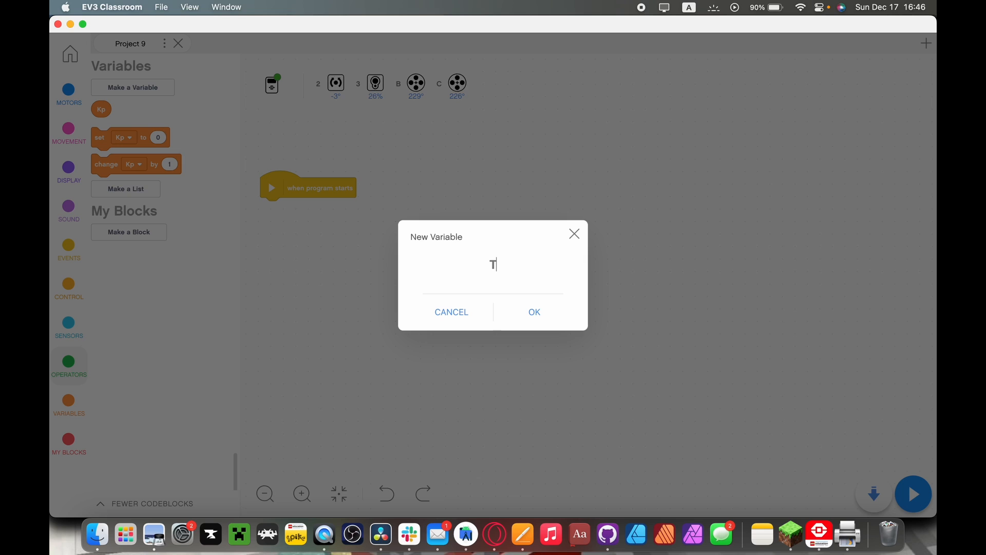
{"action": "type", "text": "argetValue"}
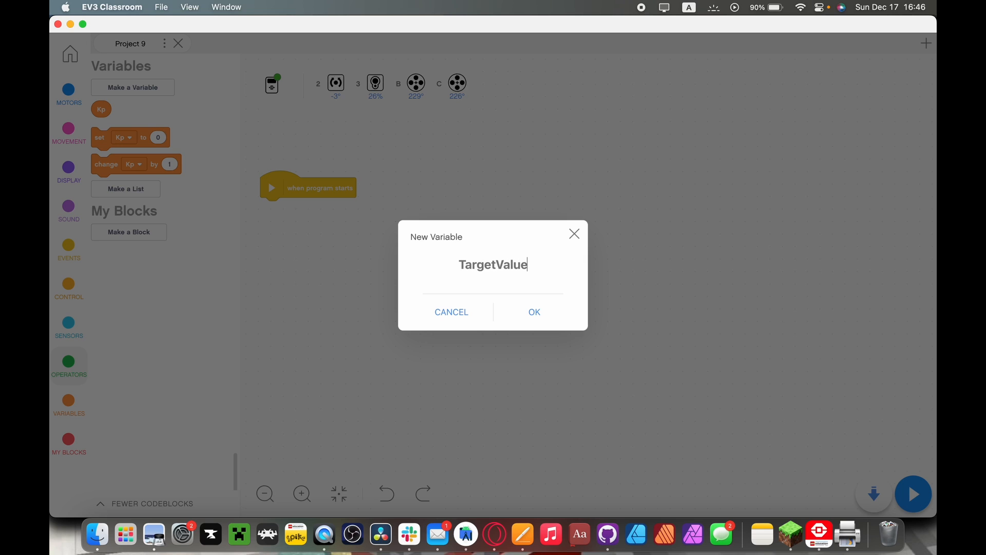
{"action": "type", "text": "Black"}
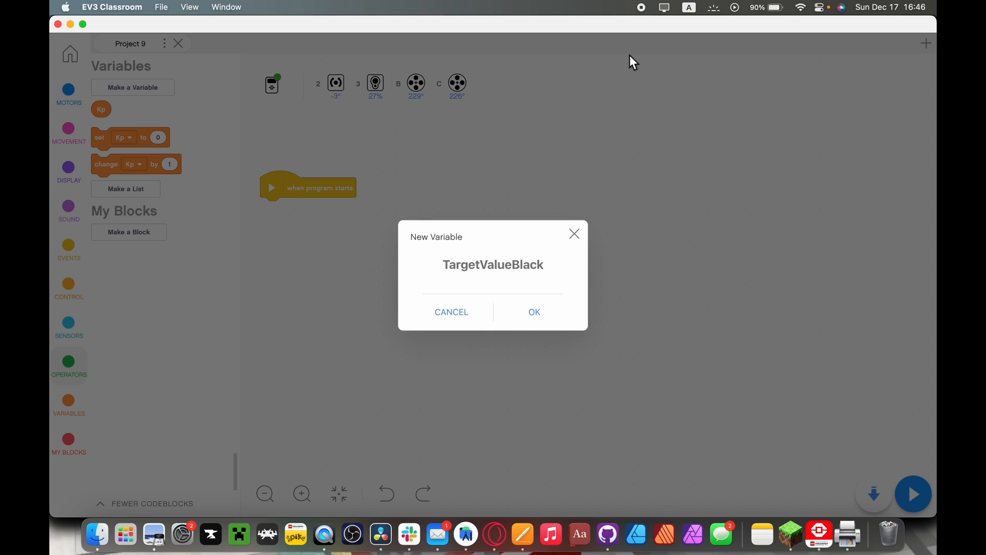
{"action": "left_click", "coordinate": [534, 312]}
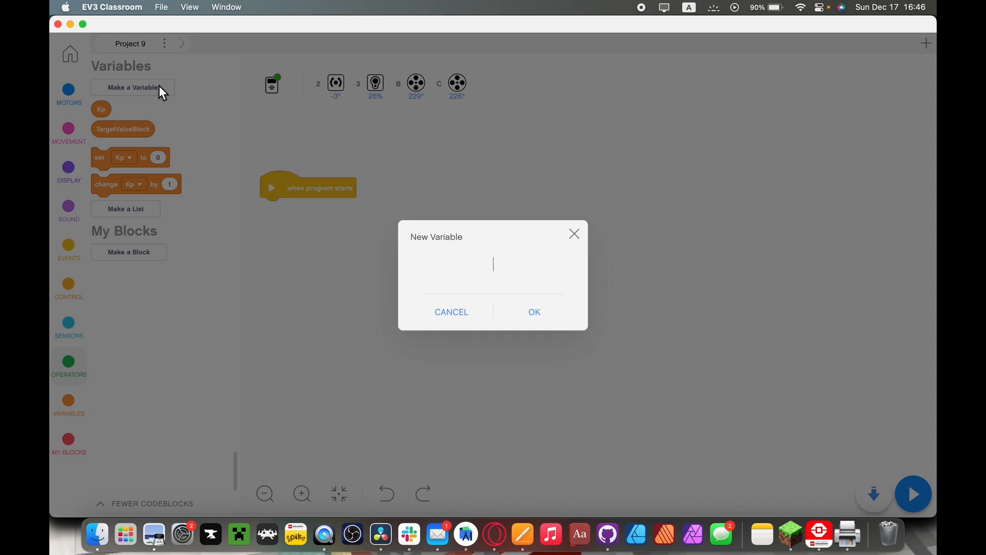
Step: Create a third variable named TargetValueWhite
{"action": "type", "text": "TargetVa"}
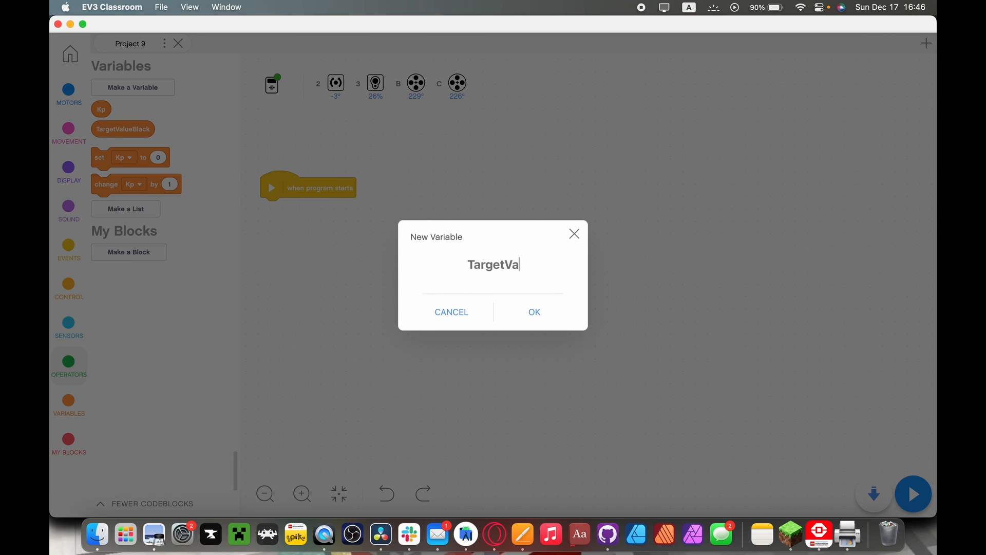
{"action": "type", "text": "lueWhite"}
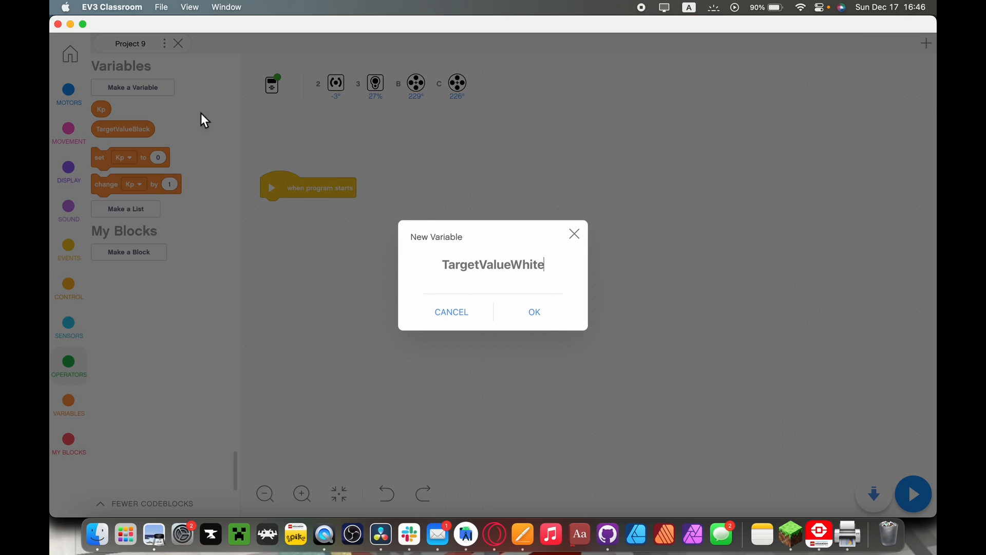
{"action": "left_click", "coordinate": [534, 312]}
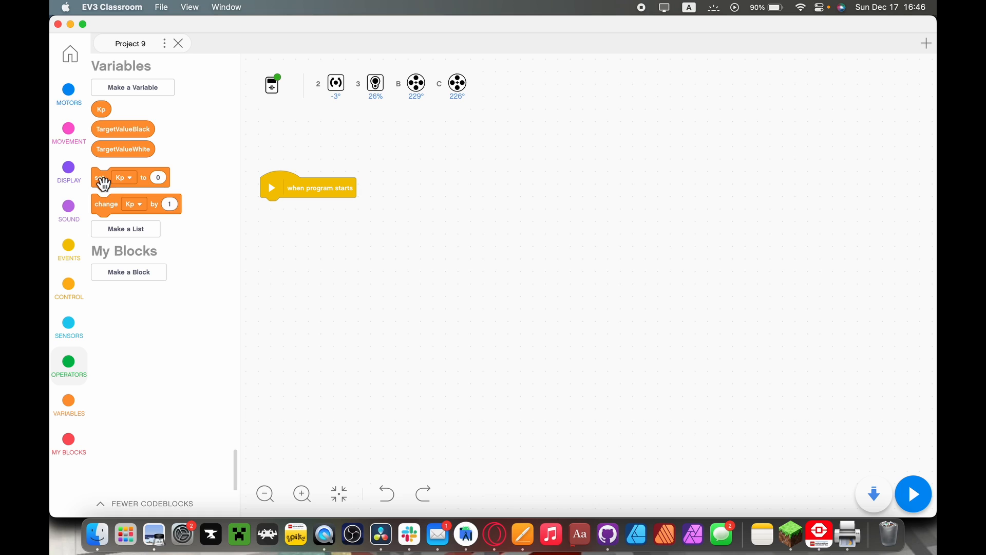
Step: Add start blocks setting Kp to 0, TargetValueBlack to 3, TargetValueWhite to 25
{"action": "left_click_drag", "start_coordinate": [123, 177], "coordinate": [300, 207]}
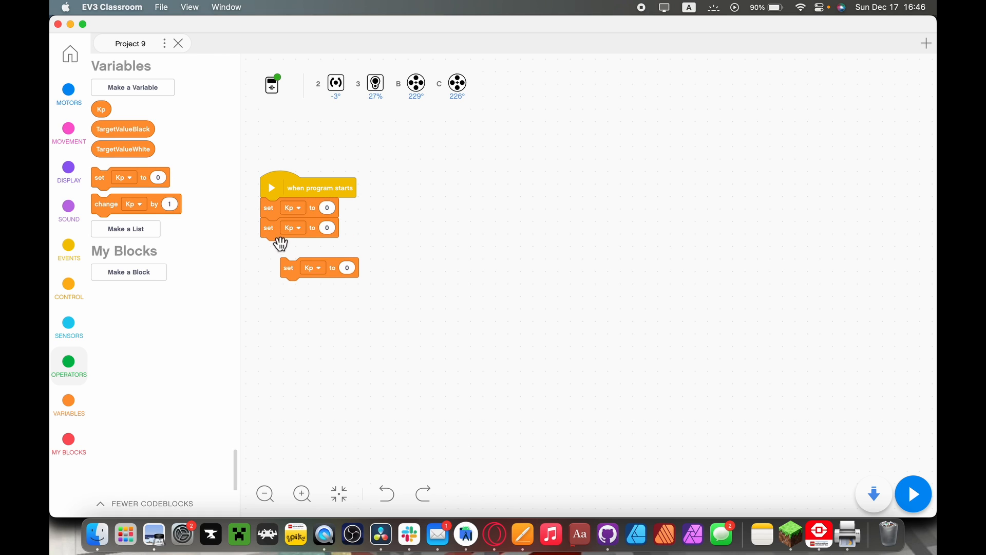
{"action": "left_click", "coordinate": [293, 227]}
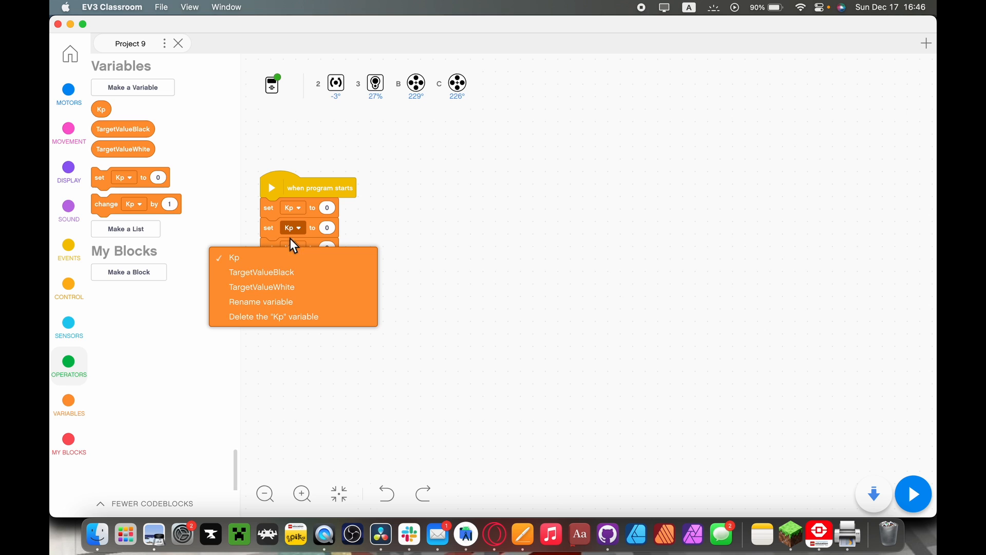
{"action": "left_click", "coordinate": [261, 272]}
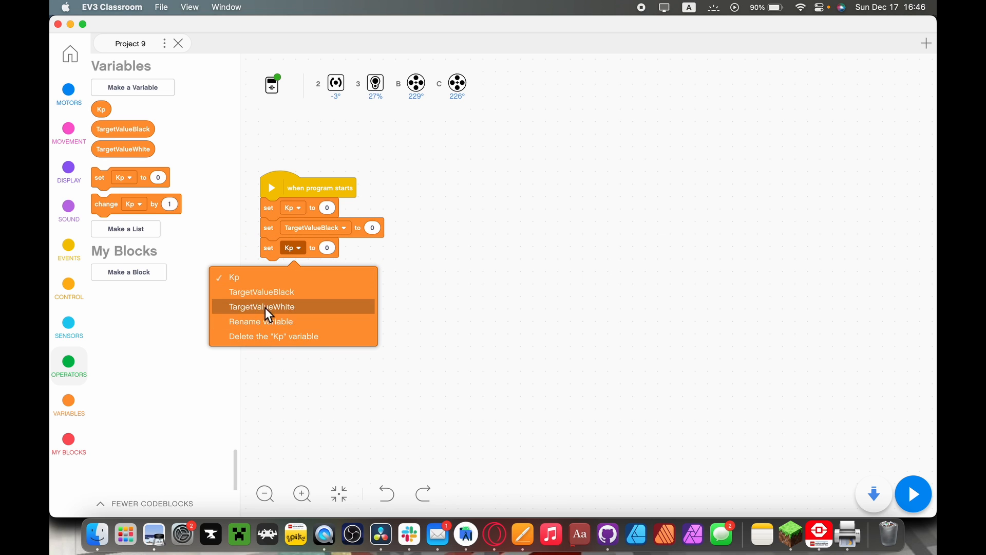
{"action": "left_click", "coordinate": [262, 306]}
{"action": "type", "text": "3"}
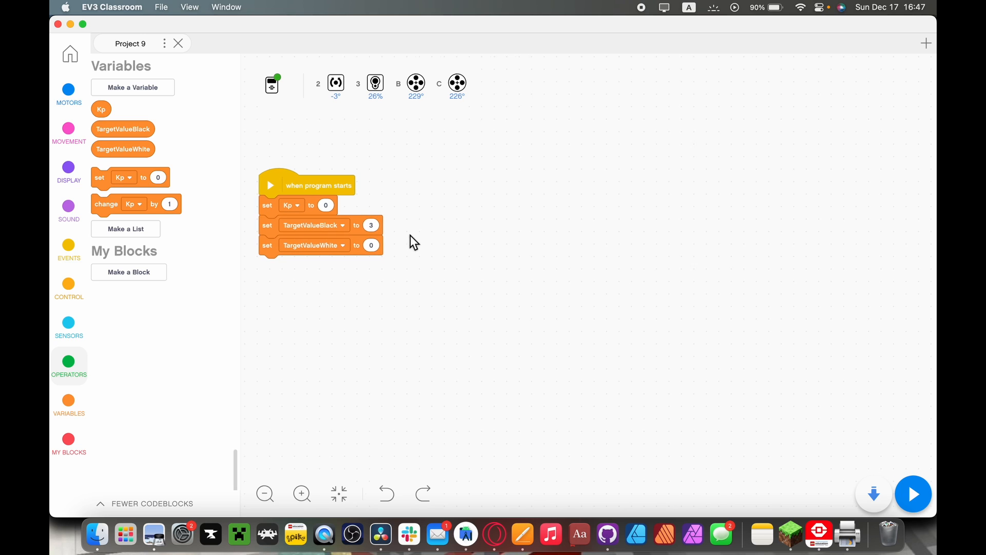
{"action": "left_click_drag", "start_coordinate": [322, 184], "coordinate": [326, 171]}
{"action": "type", "text": "25"}
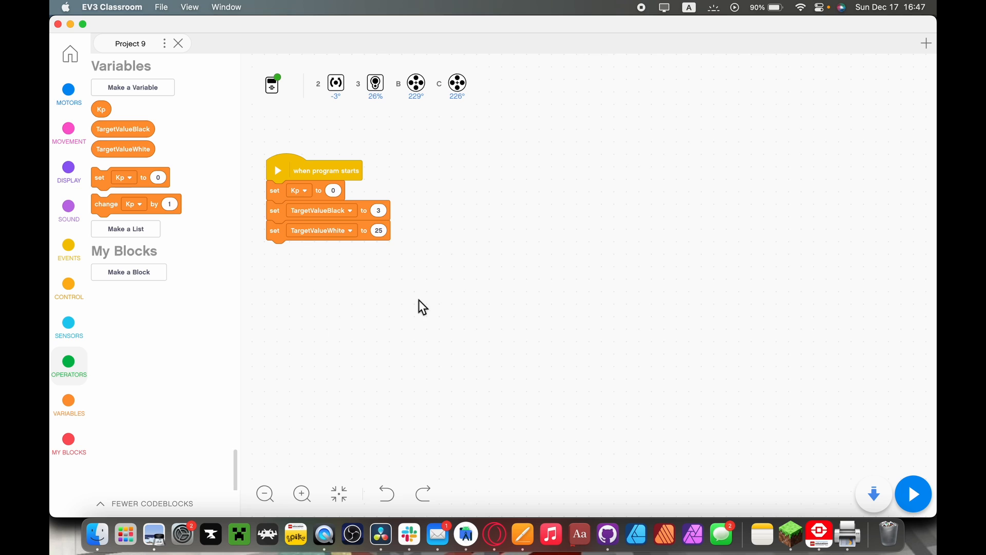
{"action": "mouse_move", "coordinate": [68, 129]}
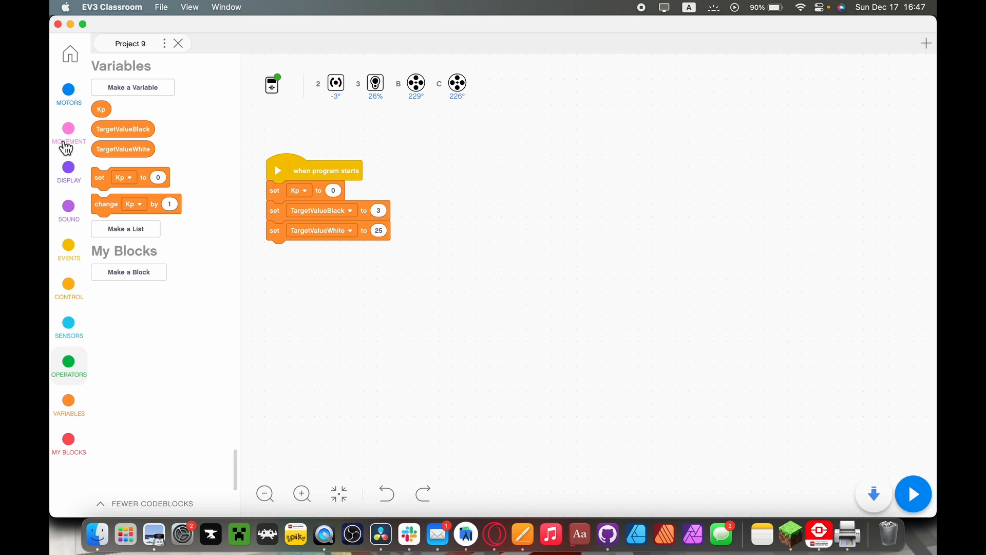
Step: Add blocks for movement speed 20%, motors B and C, and start moving straight
{"action": "left_click", "coordinate": [68, 128]}
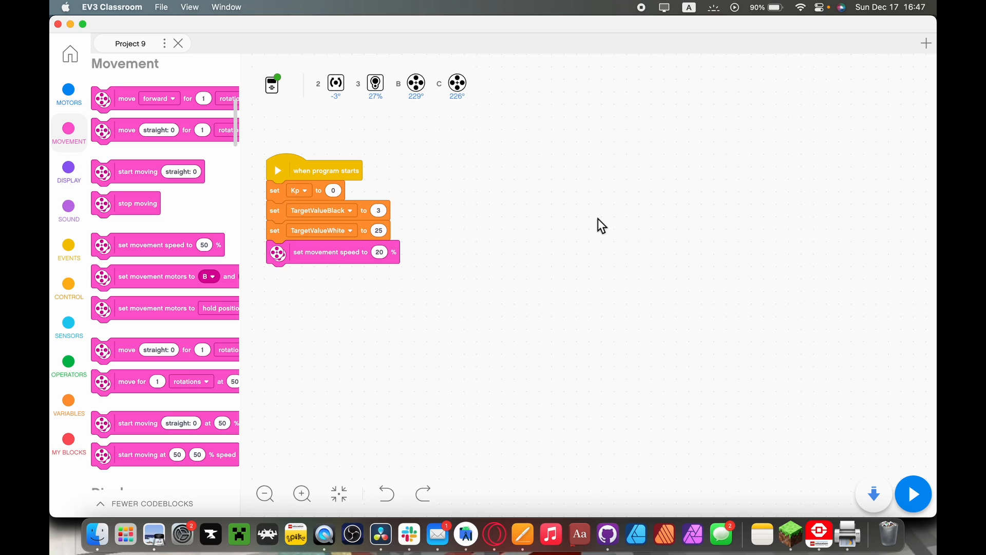
{"action": "mouse_move", "coordinate": [598, 225]}
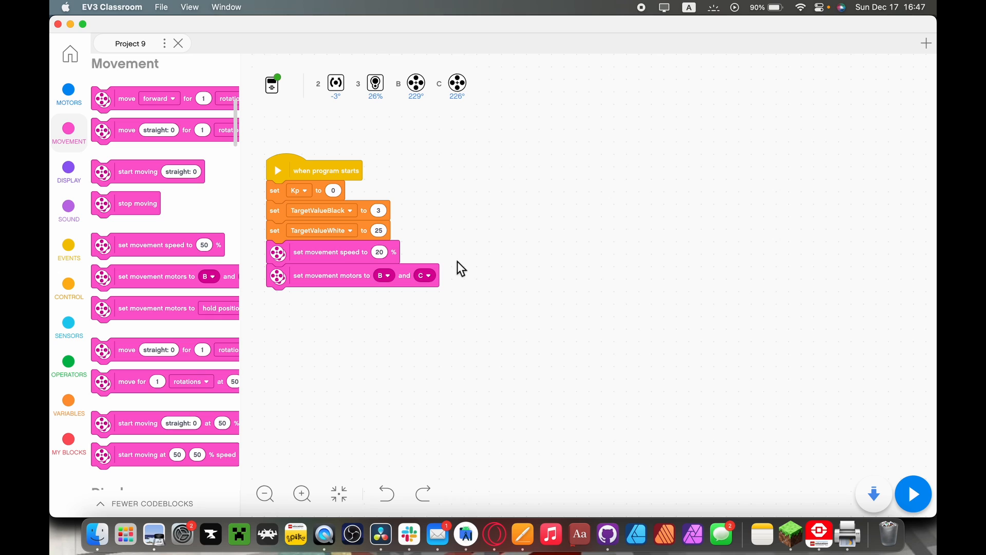
{"action": "mouse_move", "coordinate": [491, 277]}
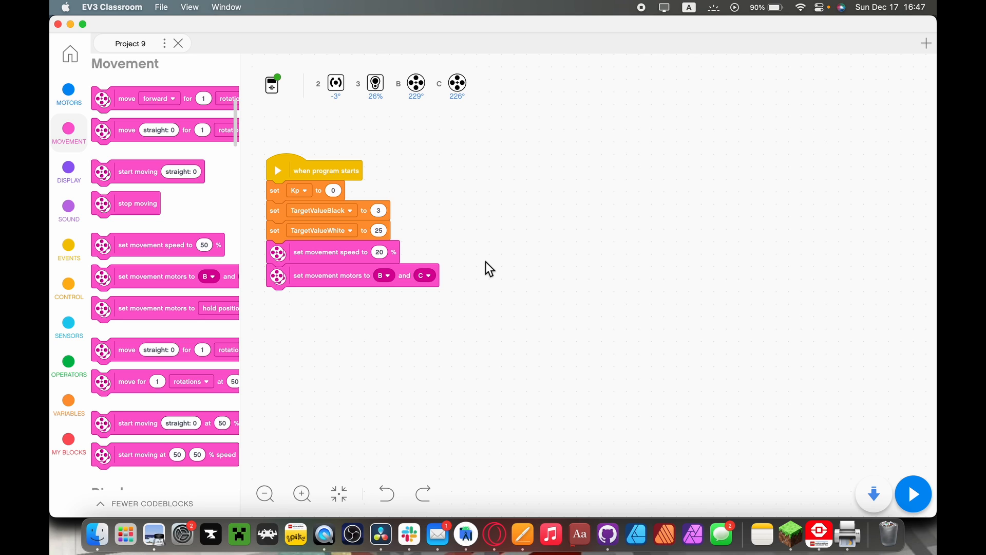
{"action": "mouse_move", "coordinate": [453, 254]}
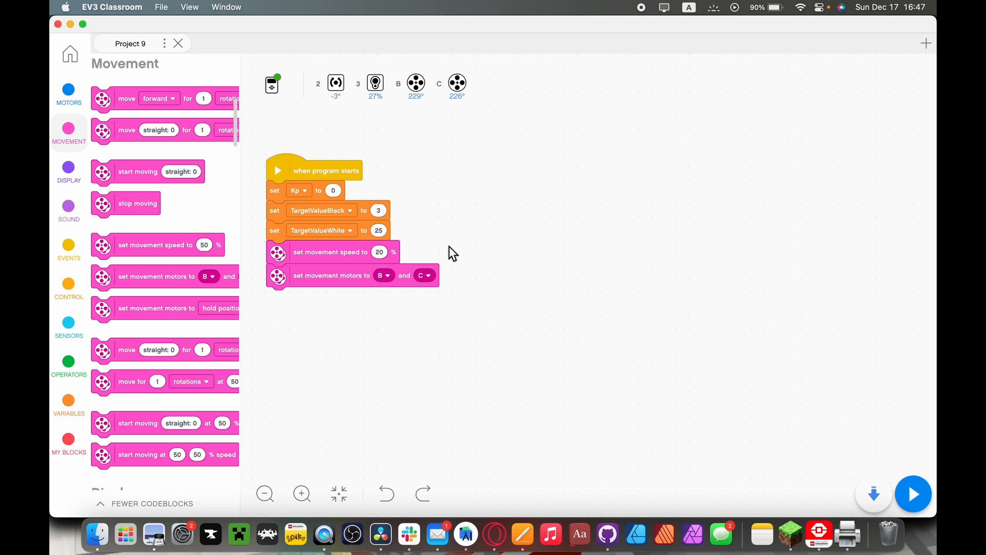
{"action": "mouse_move", "coordinate": [138, 250]}
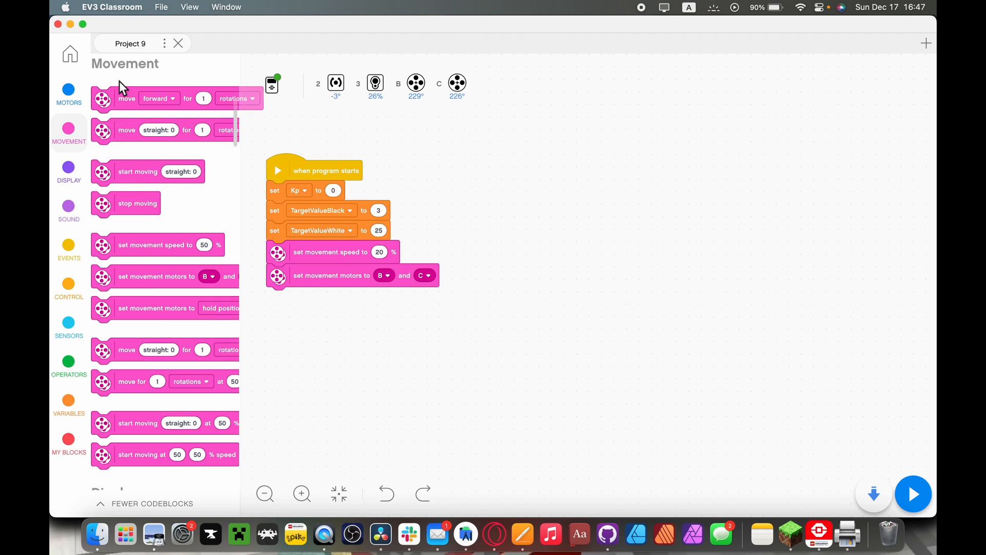
{"action": "mouse_move", "coordinate": [142, 453]}
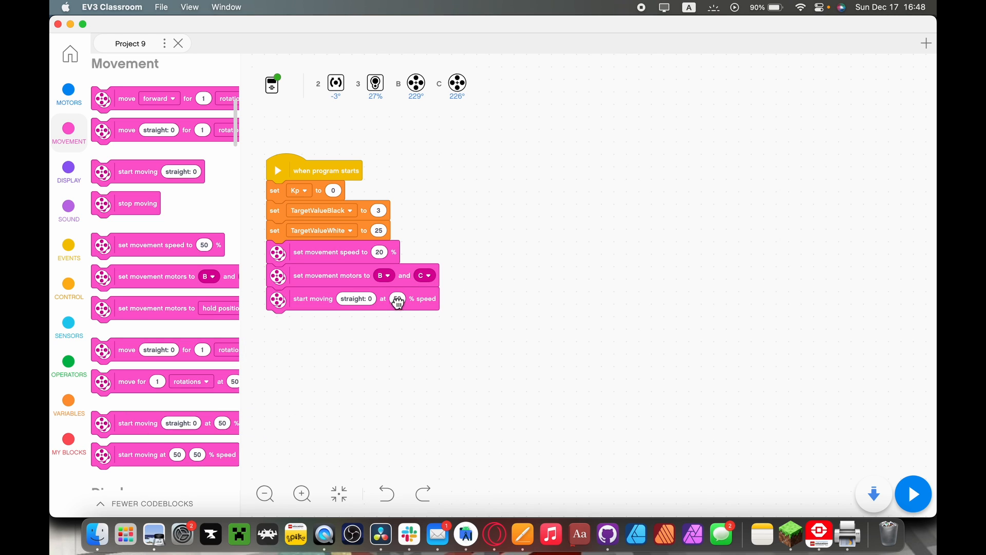
{"action": "left_click", "coordinate": [397, 298]}
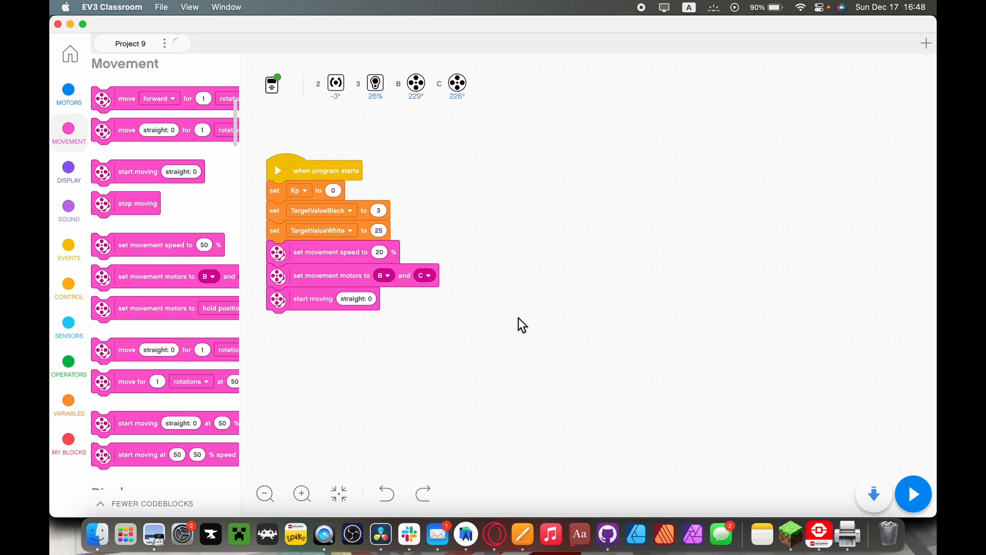
{"action": "mouse_move", "coordinate": [178, 43]}
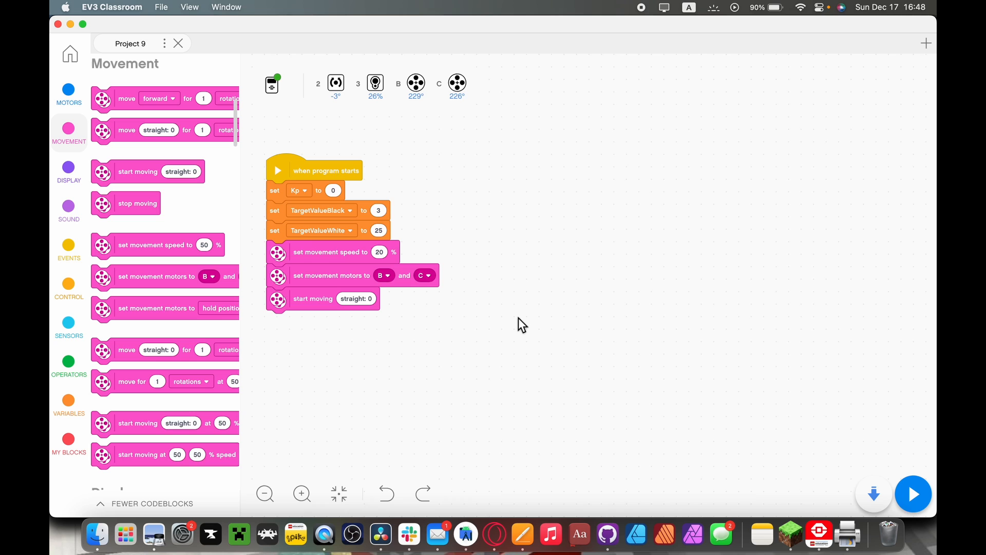
Step: Make the wait block wait until port 3 reflected light exceeds TargetValueWhite
{"action": "left_click", "coordinate": [69, 288]}
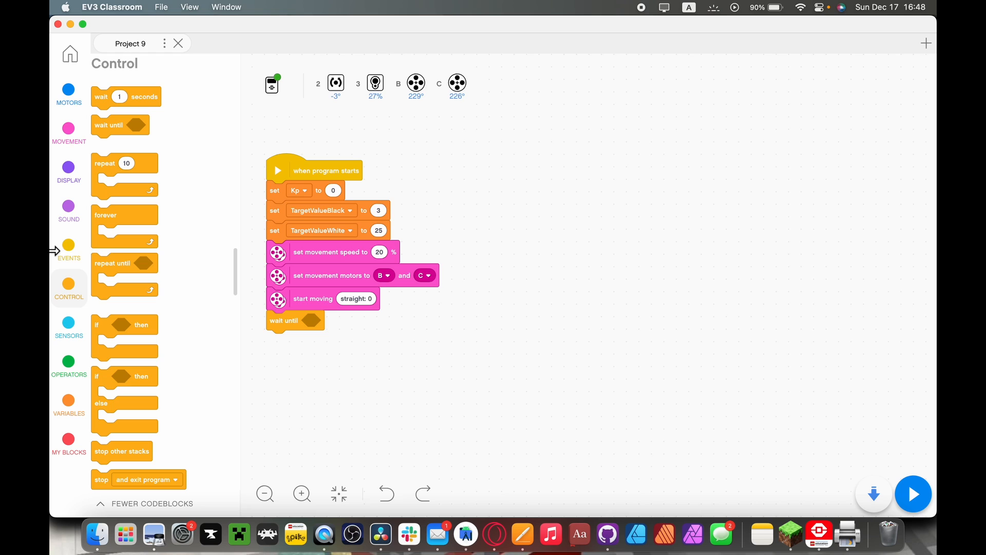
{"action": "left_click", "coordinate": [68, 365]}
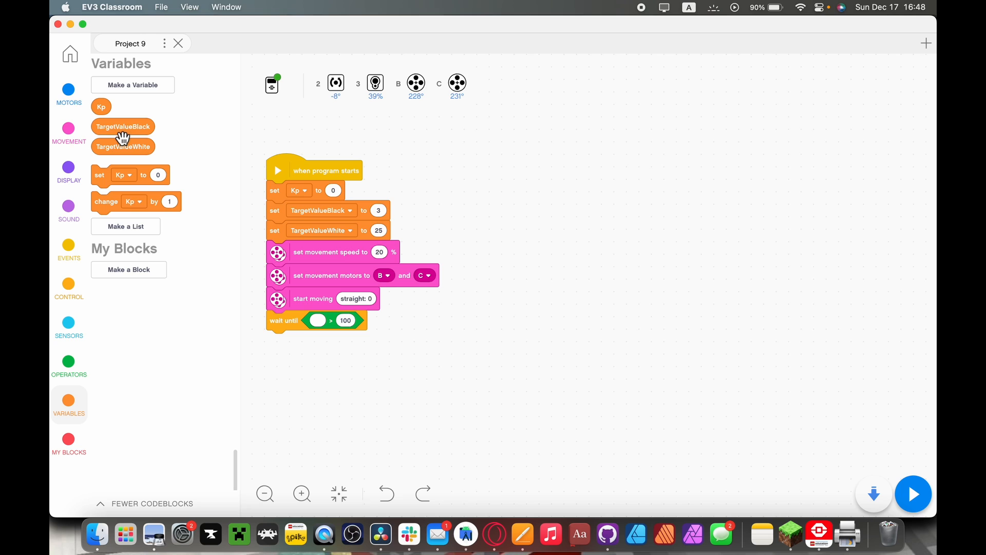
{"action": "mouse_move", "coordinate": [128, 146]}
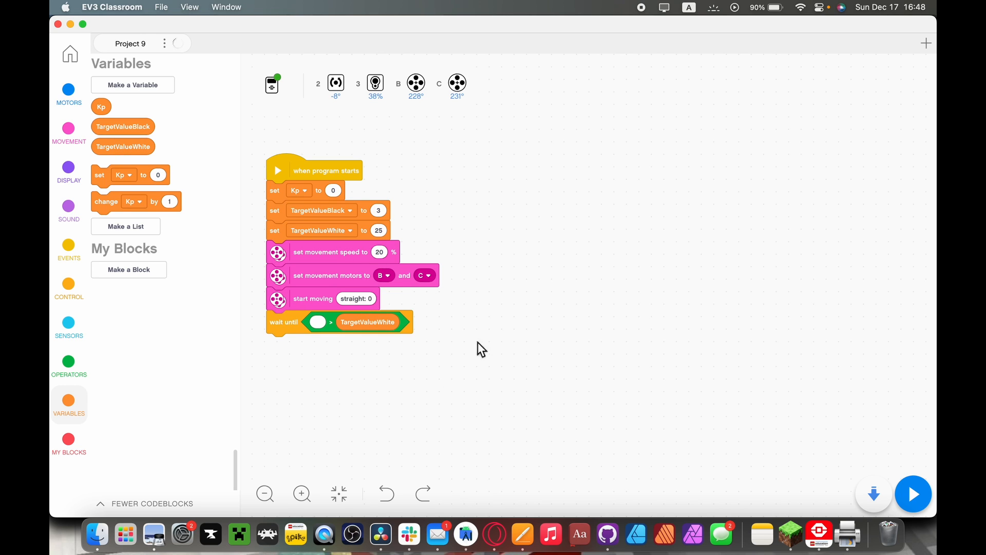
{"action": "left_click", "coordinate": [68, 323]}
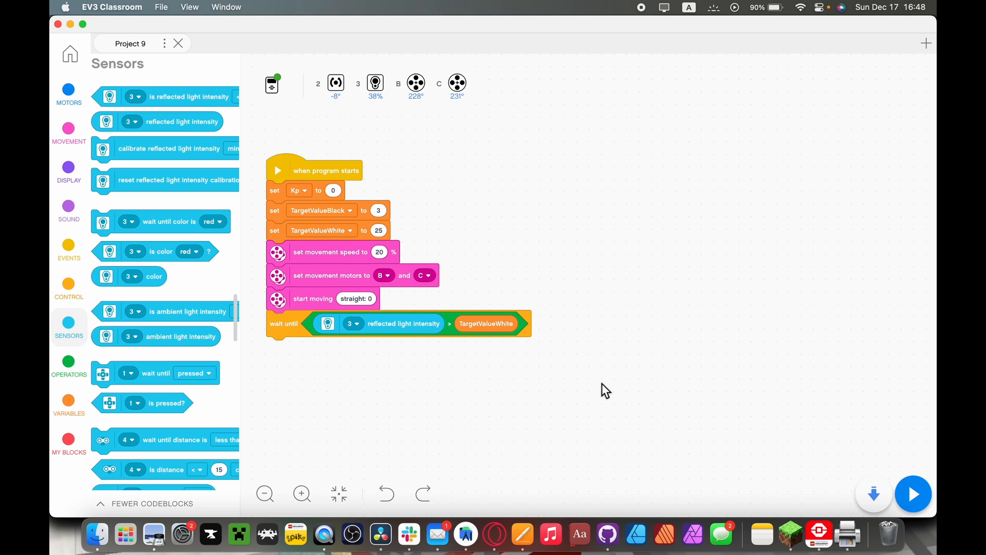
{"action": "mouse_move", "coordinate": [377, 331]}
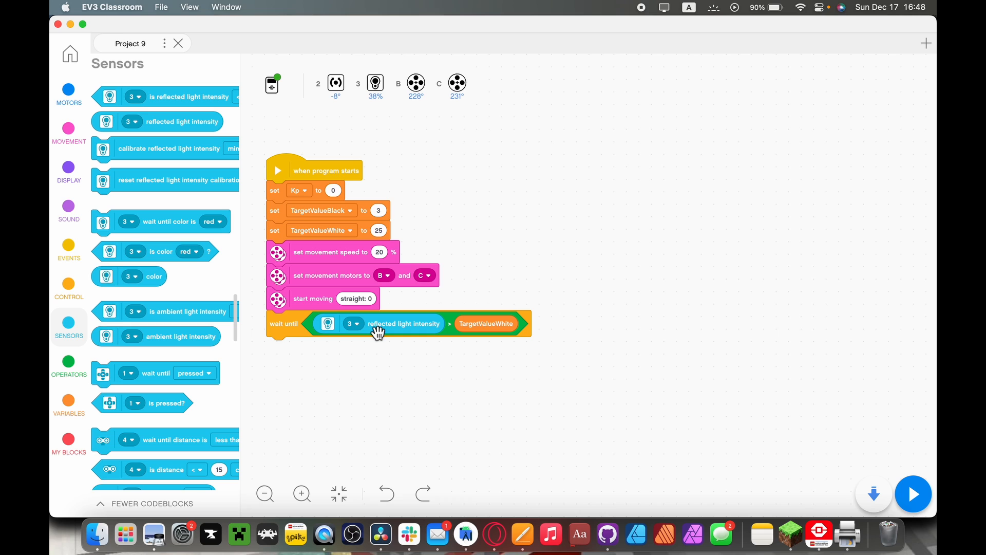
{"action": "left_click", "coordinate": [69, 289]}
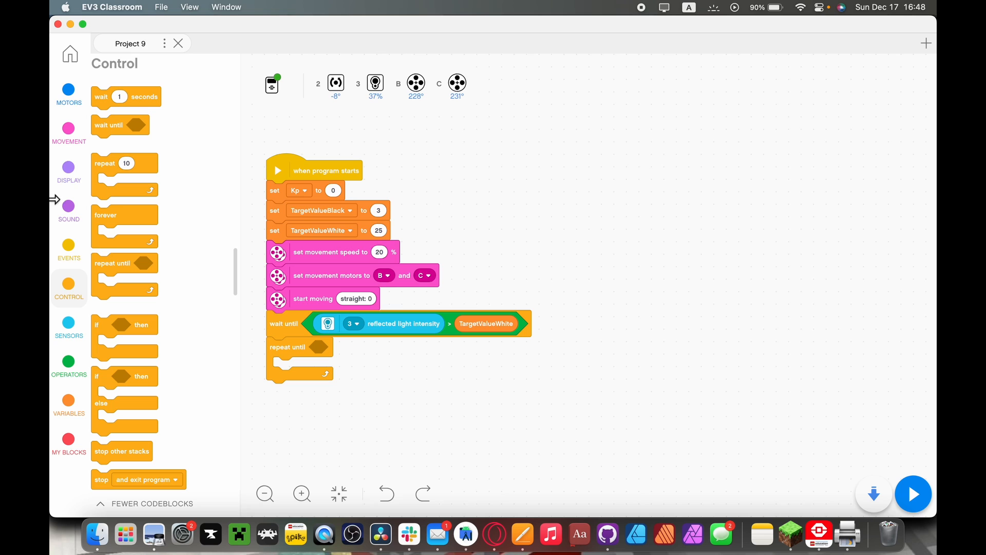
Step: Add a loop until TargetValueBlack exceeds port 3 reflected light; set TargetValueBlack to 5
{"action": "left_click", "coordinate": [68, 365]}
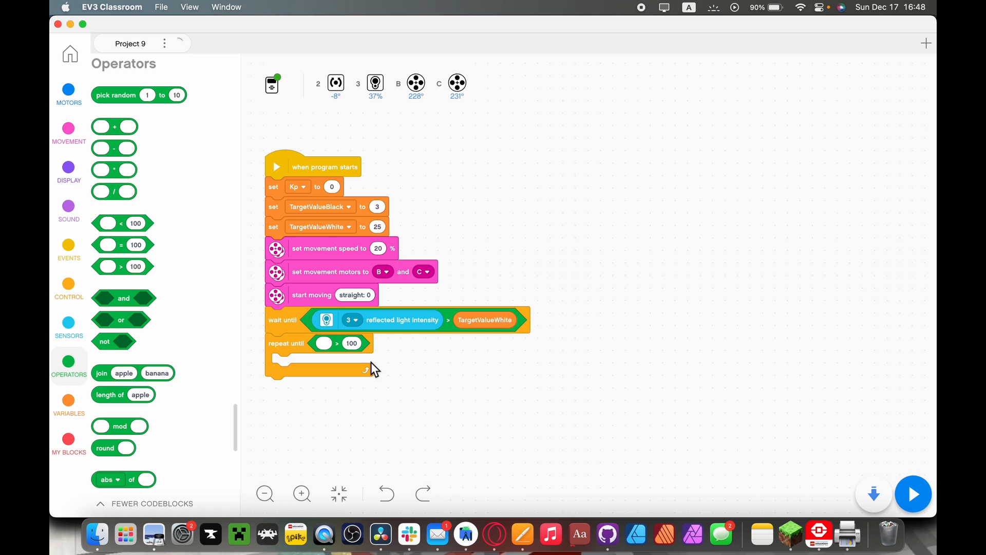
{"action": "left_click", "coordinate": [69, 403]}
{"action": "type", "text": "5"}
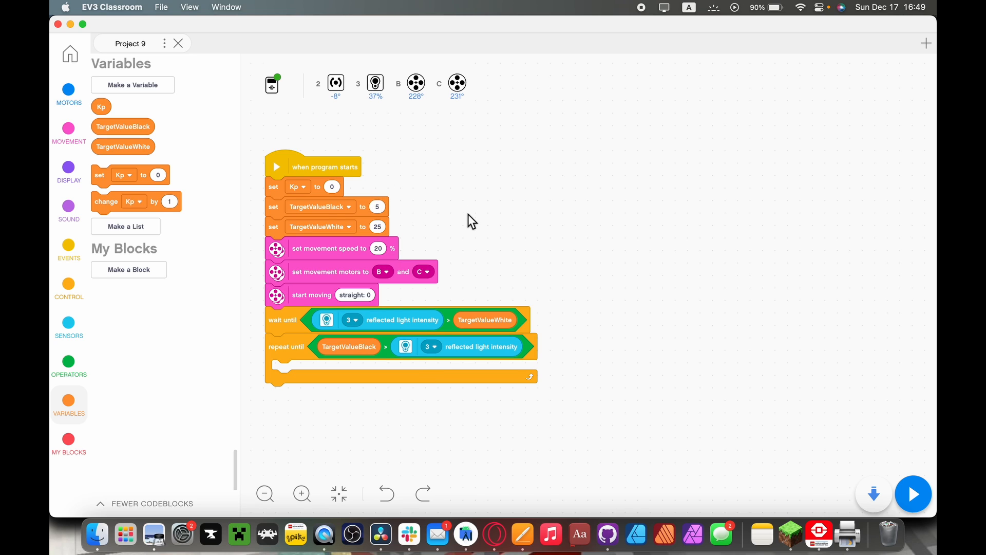
{"action": "mouse_move", "coordinate": [512, 345]}
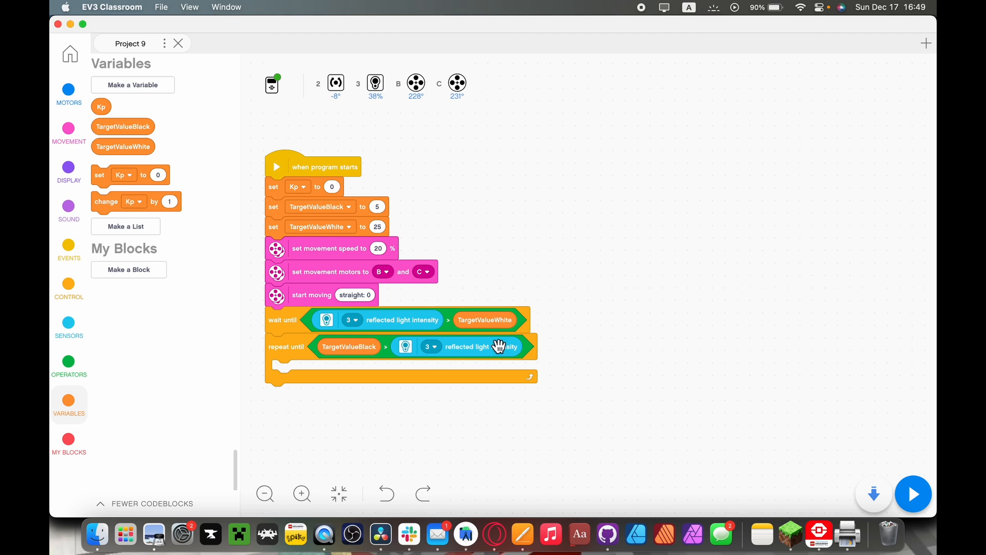
{"action": "mouse_move", "coordinate": [87, 186]}
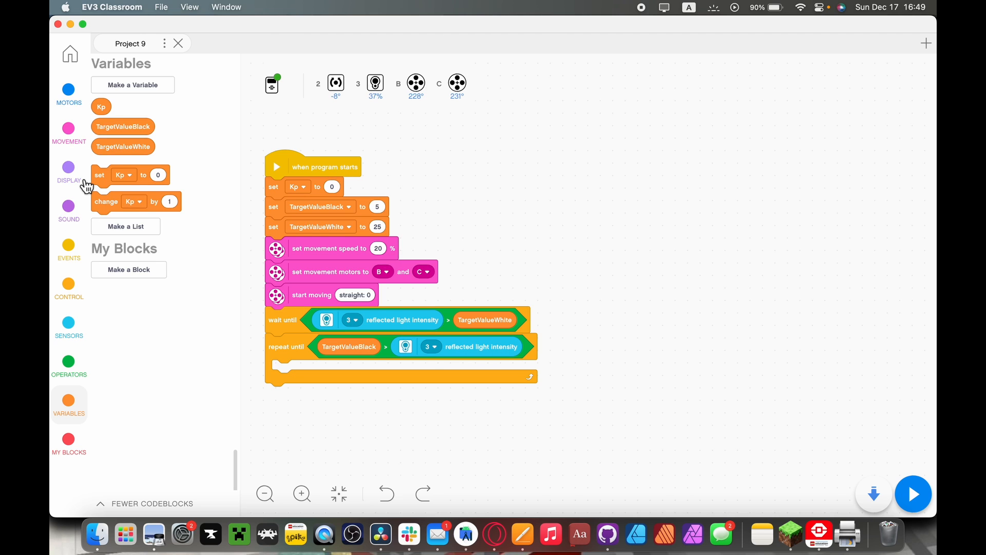
Step: Inside the loop, start moving straight at port 3 reflected light times Kp speed
{"action": "left_click", "coordinate": [68, 131]}
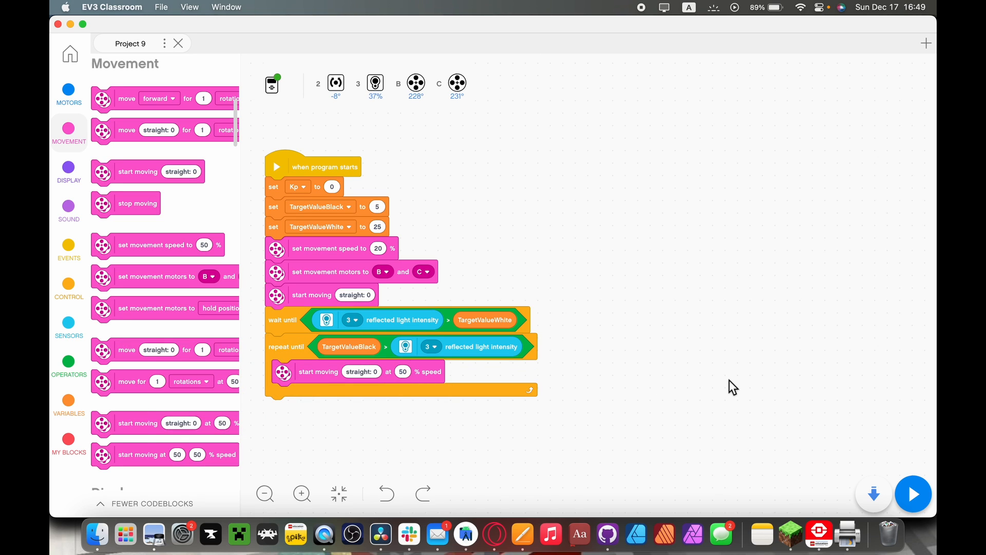
{"action": "mouse_move", "coordinate": [471, 263]}
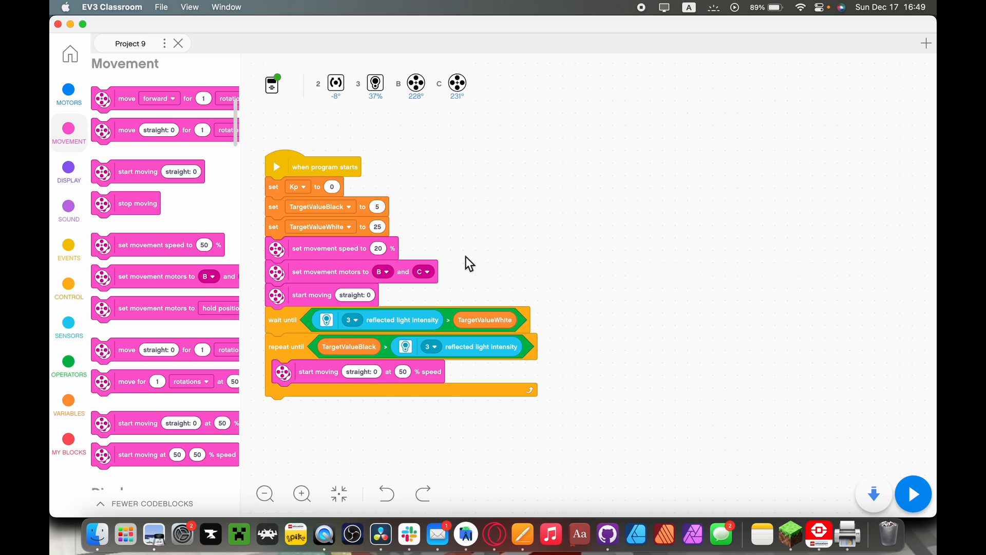
{"action": "left_click", "coordinate": [67, 365]}
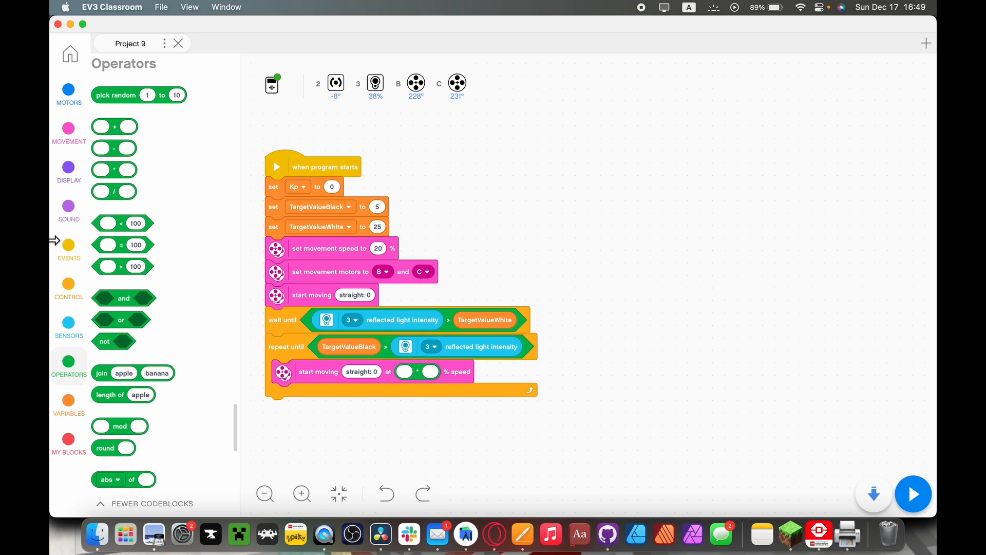
{"action": "left_click", "coordinate": [68, 324]}
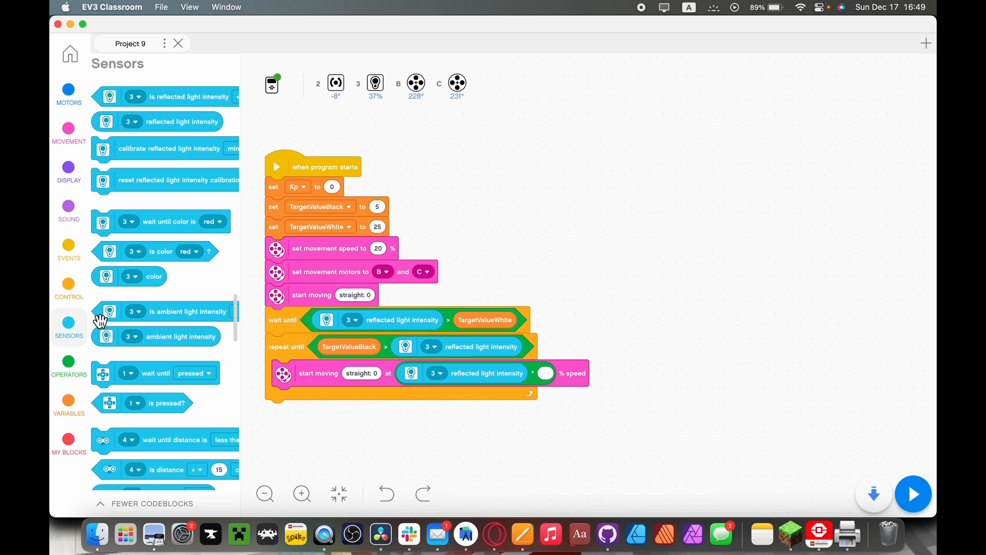
{"action": "left_click", "coordinate": [69, 403]}
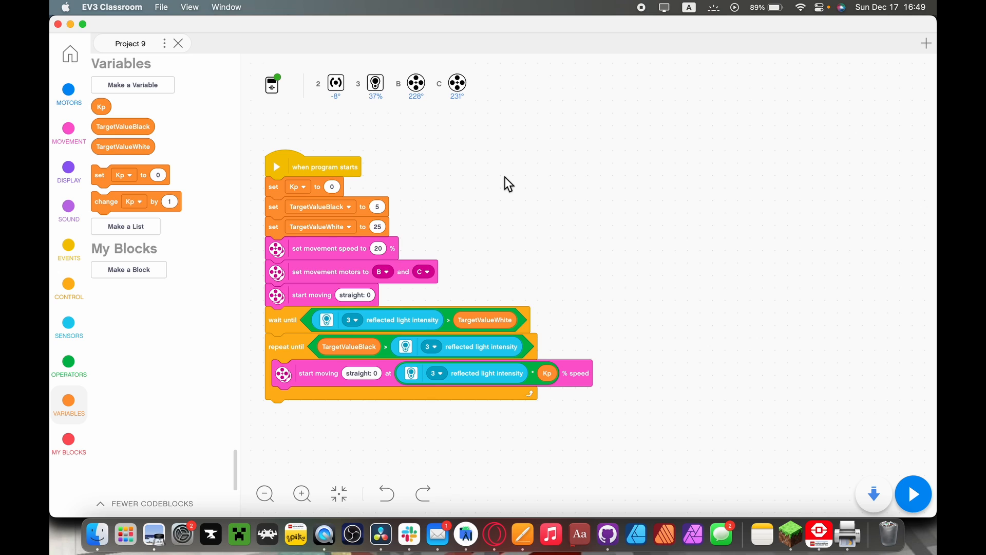
{"action": "mouse_move", "coordinate": [321, 140]}
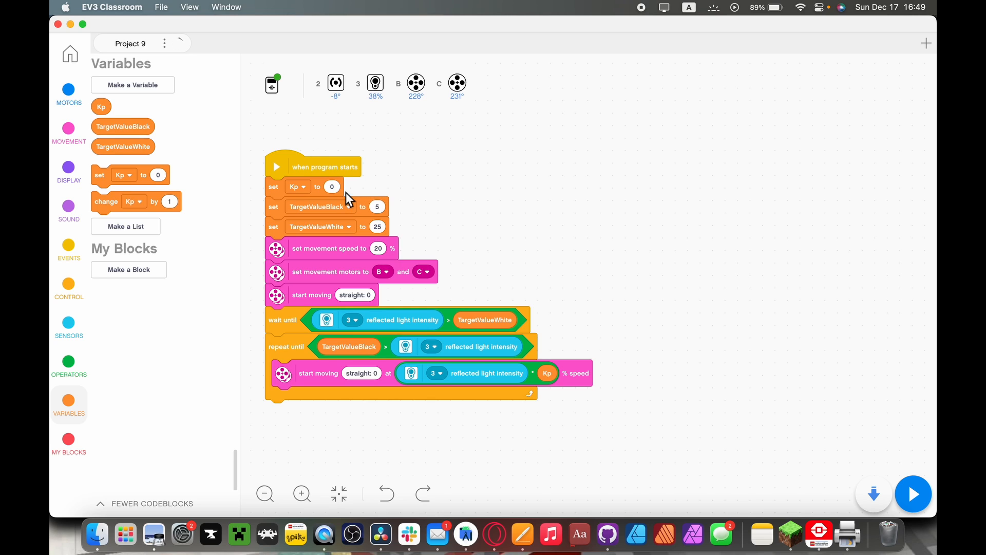
Step: Change the 'set Kp to' value from 0 to 0.2
{"action": "left_click", "coordinate": [332, 186]}
{"action": "type", "text": ".2"}
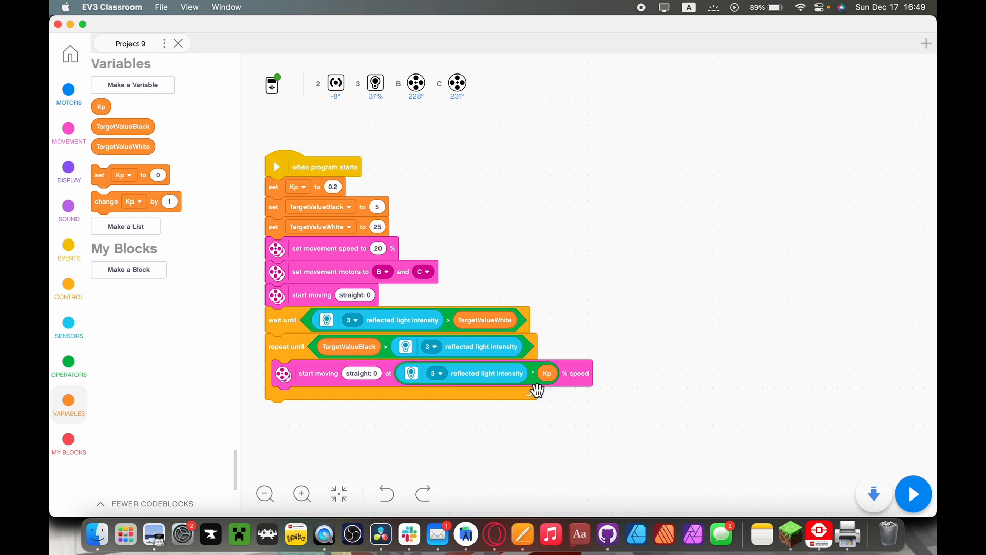
{"action": "mouse_move", "coordinate": [475, 373]}
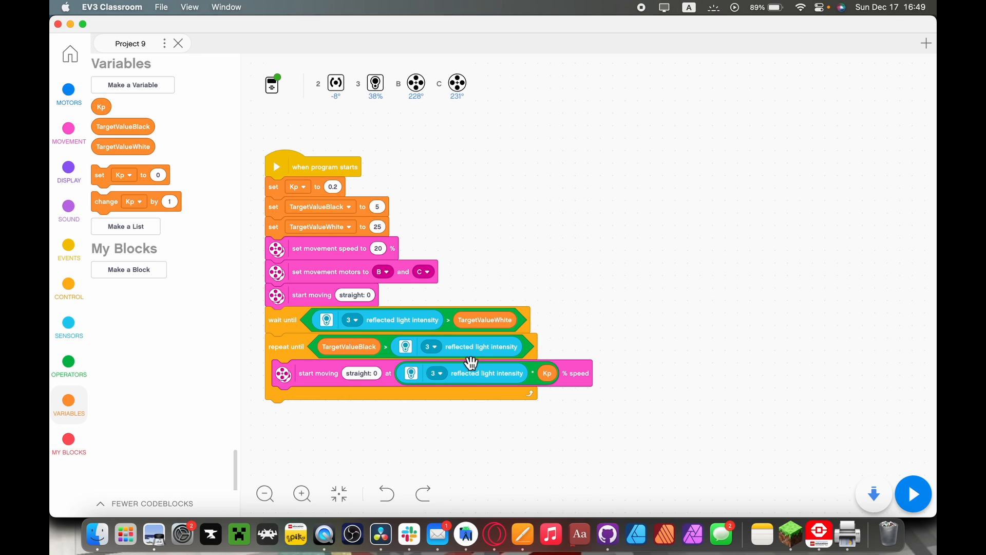
{"action": "mouse_move", "coordinate": [393, 183]}
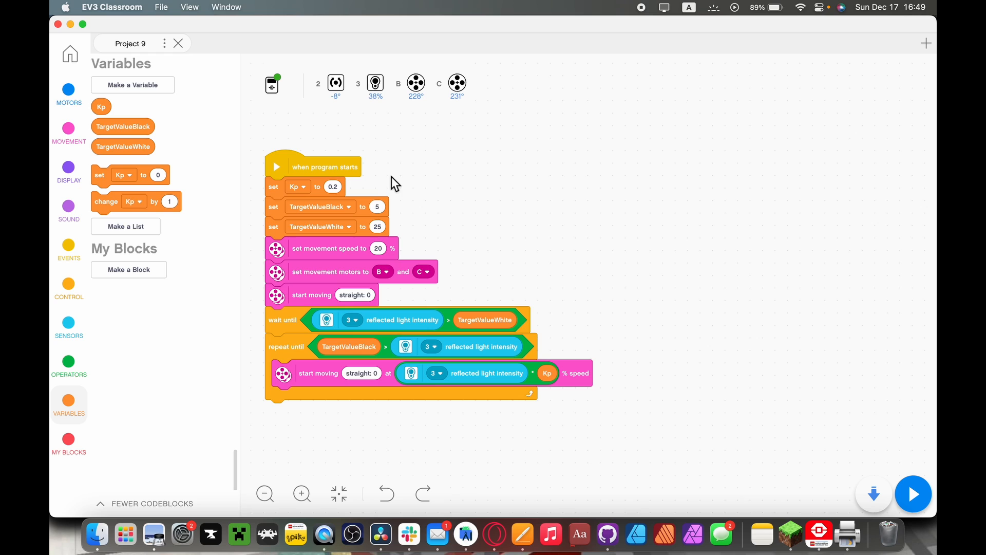
{"action": "mouse_move", "coordinate": [320, 190]}
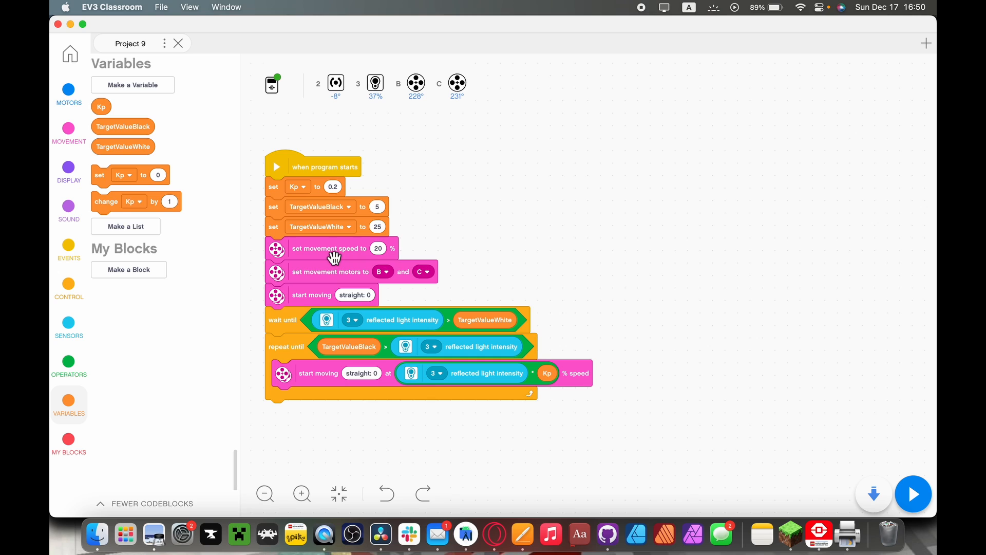
{"action": "mouse_move", "coordinate": [327, 301]}
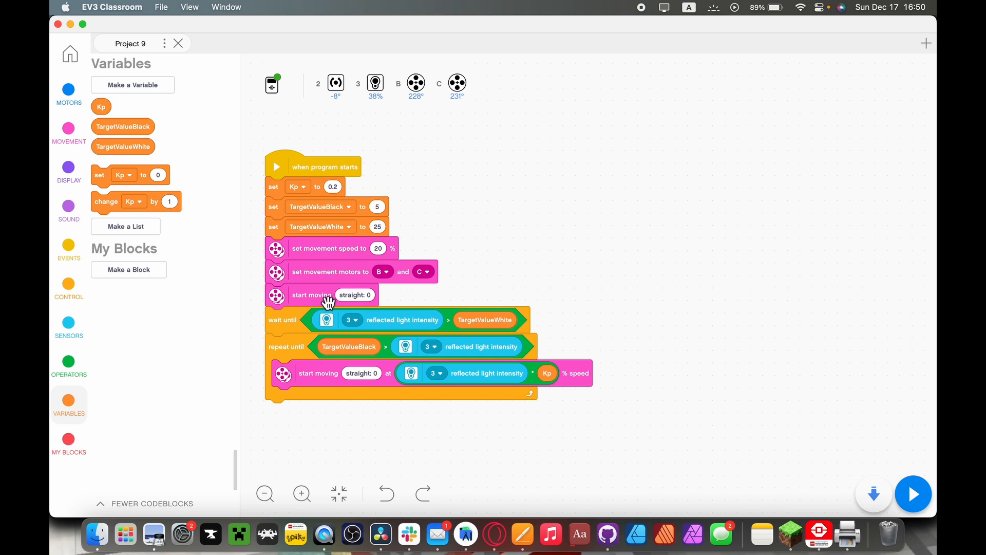
{"action": "mouse_move", "coordinate": [753, 332]}
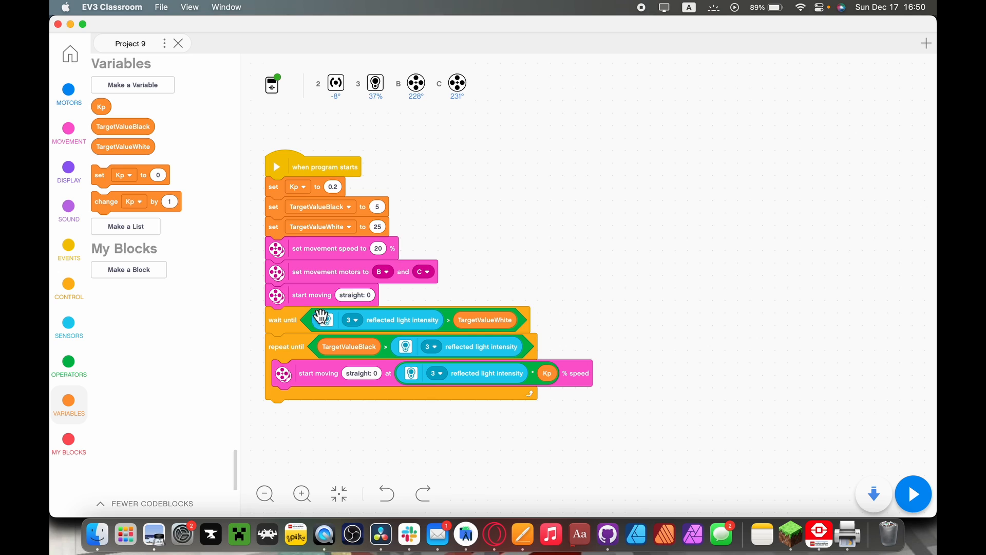
{"action": "mouse_move", "coordinate": [339, 194]}
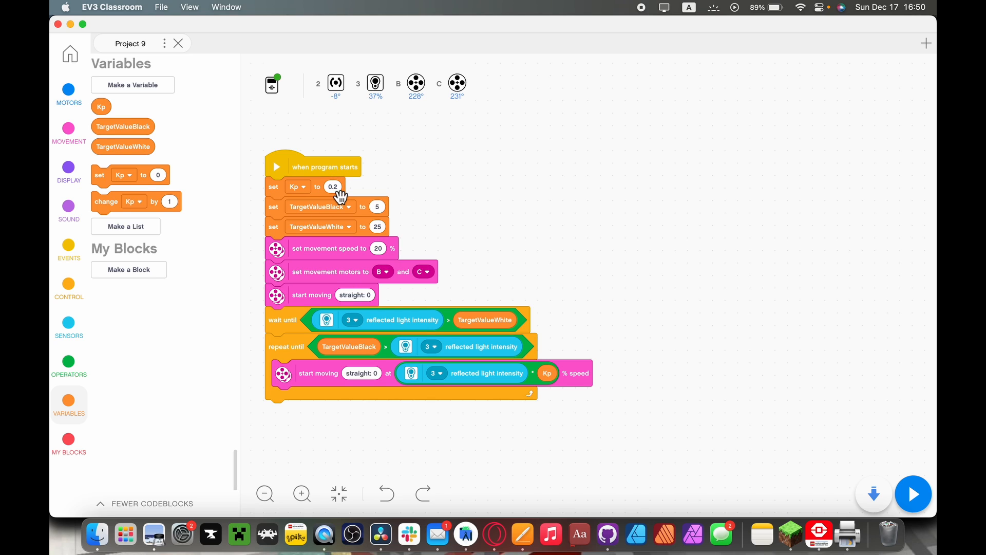